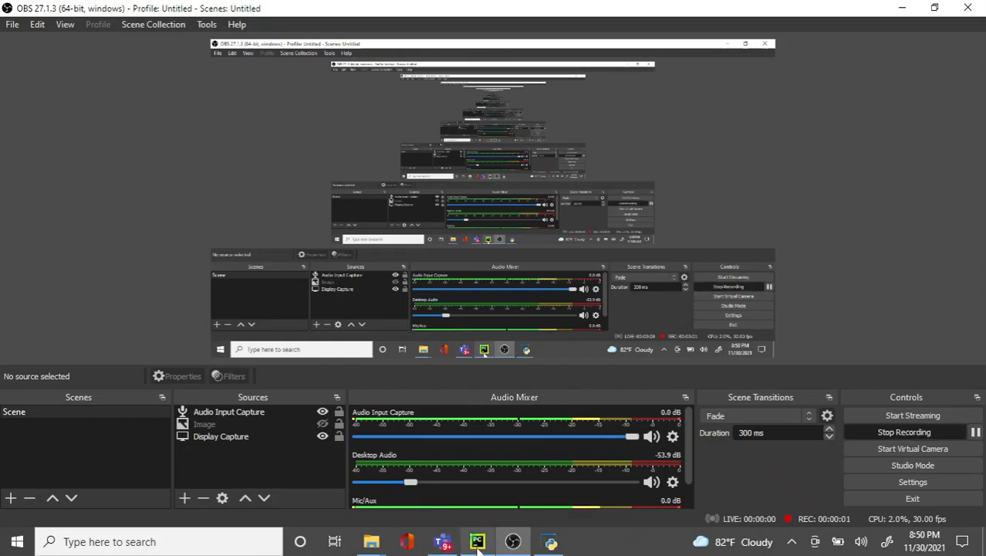
Play the snake game to Game Over at Score 4, then close its window.
click(477, 541)
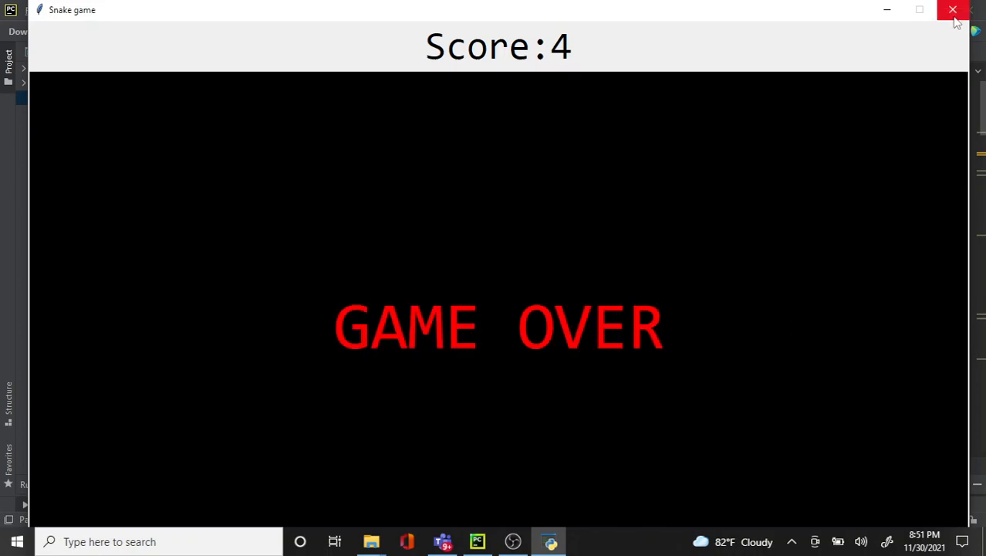
click(953, 10)
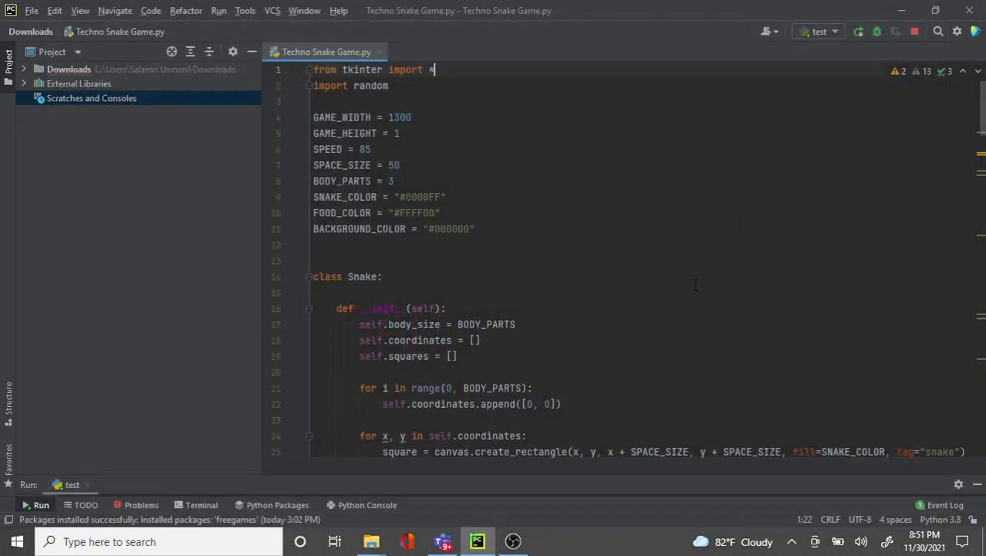